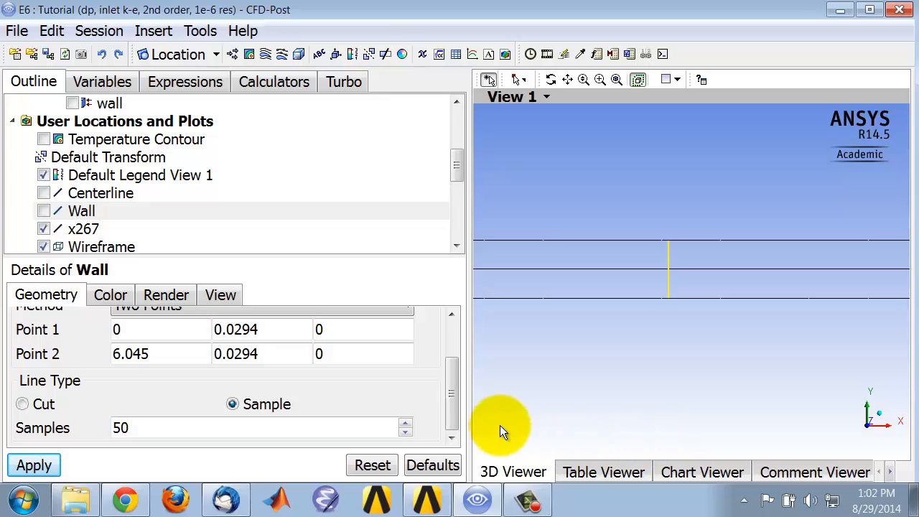
mouse_move(671, 483)
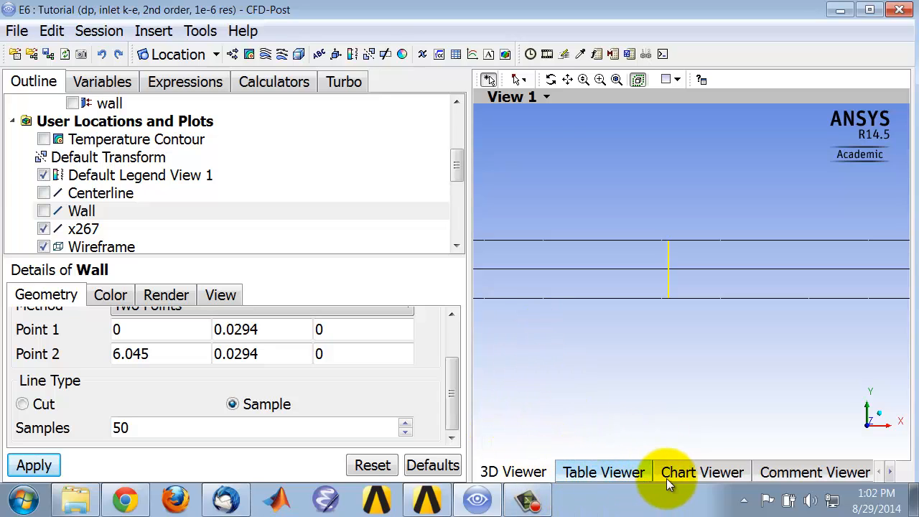
Step: Switch the viewer to the Chart Viewer to show the empty chart
left_click(704, 472)
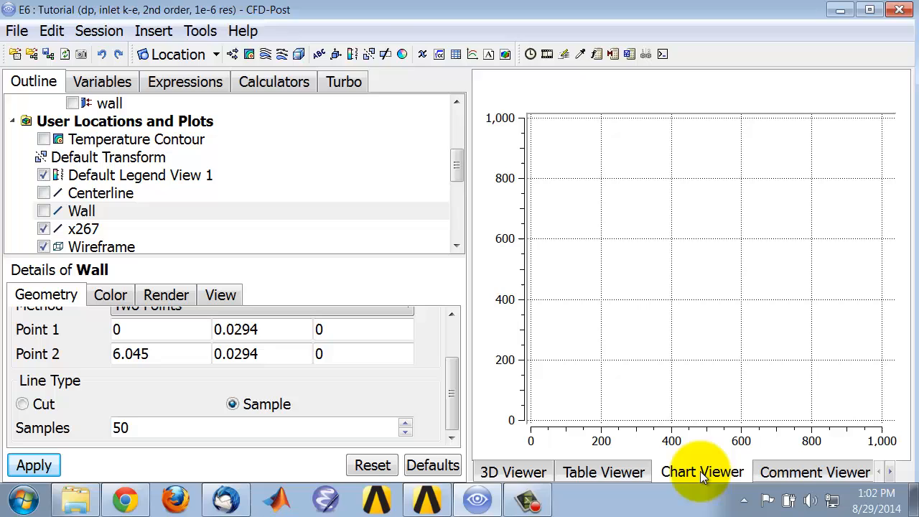
mouse_move(638, 348)
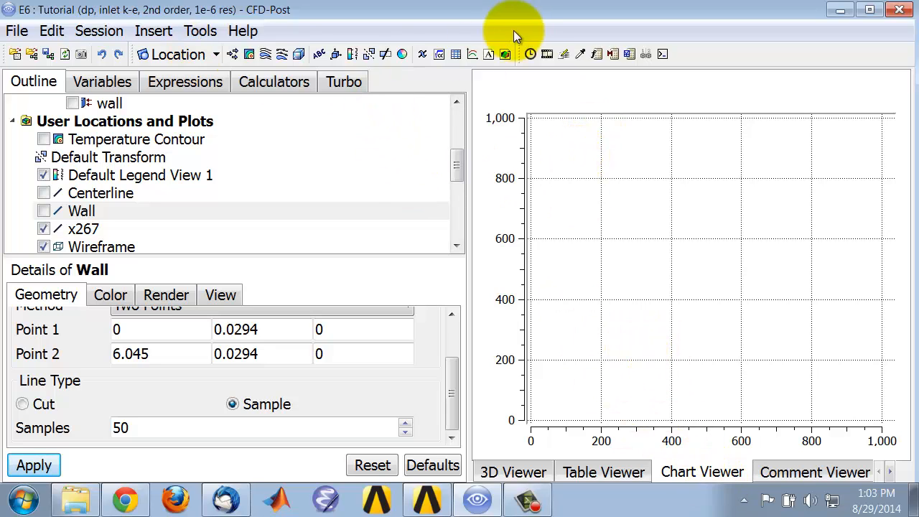
mouse_move(474, 54)
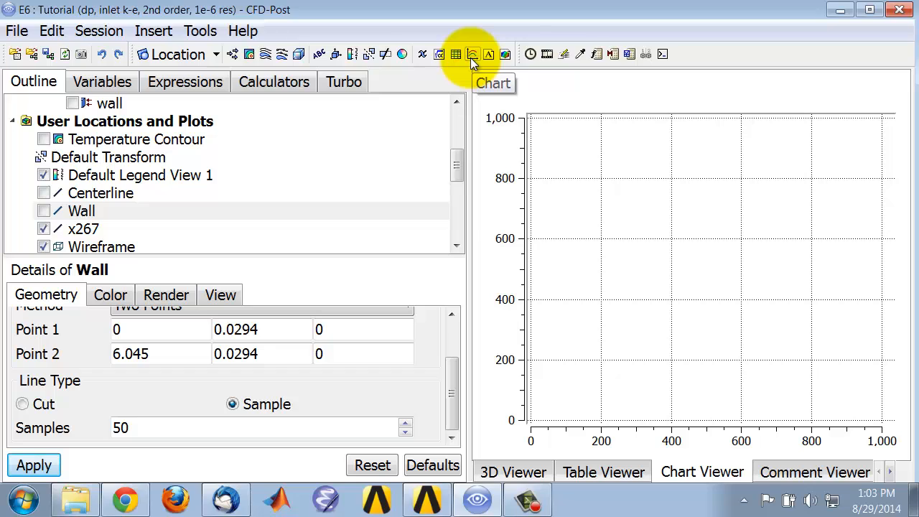
Step: Insert a new chart named 'Wall shear'
left_click(472, 54)
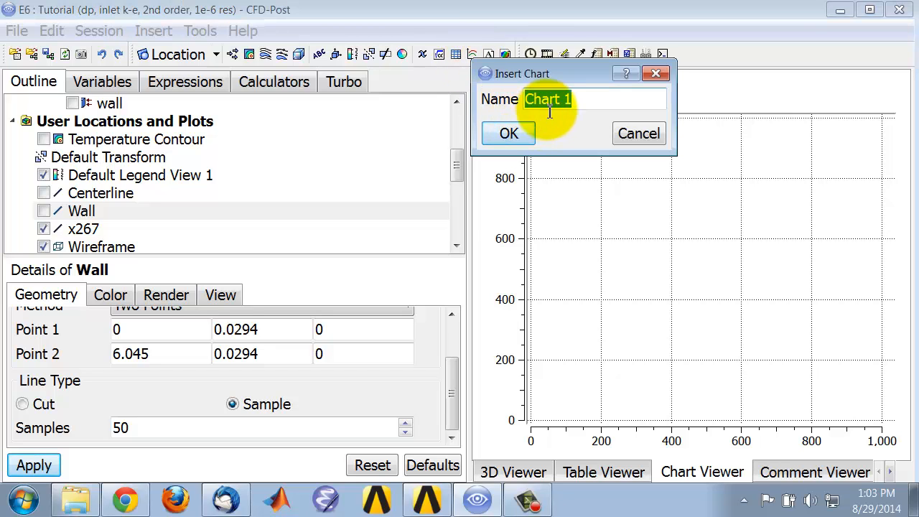
type("Wall s")
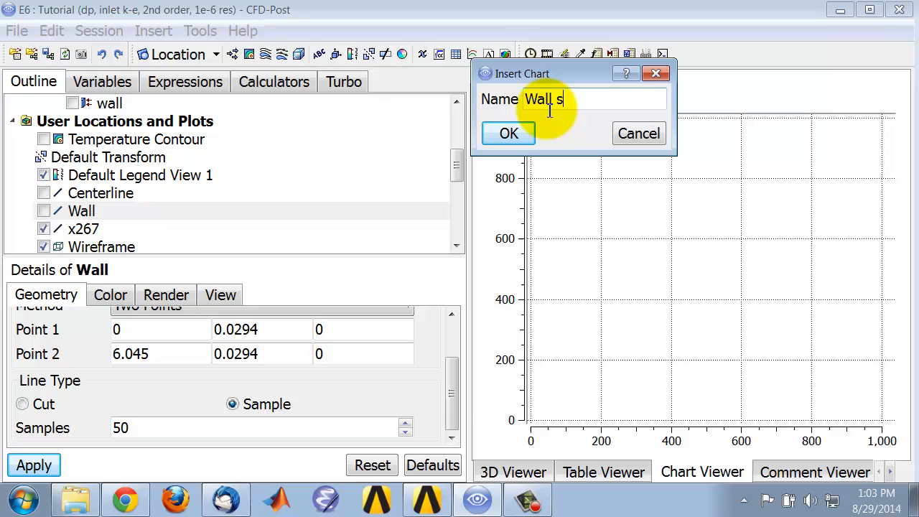
left_click(507, 133)
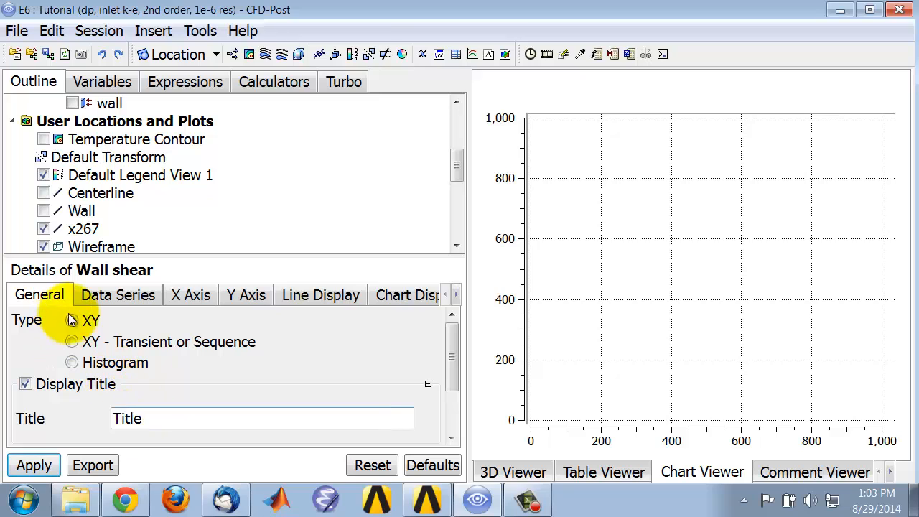
Step: Set the chart type to XY with the Wall line as the data series location
left_click(118, 294)
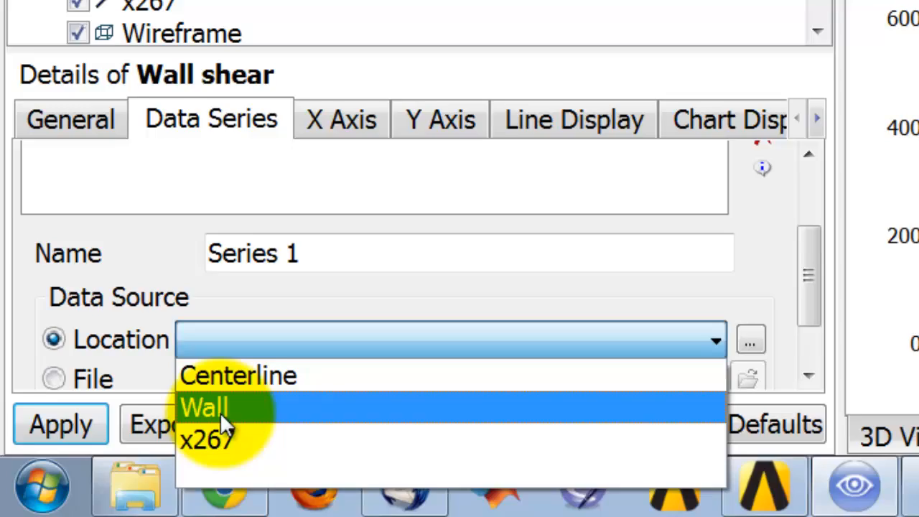
left_click(208, 408)
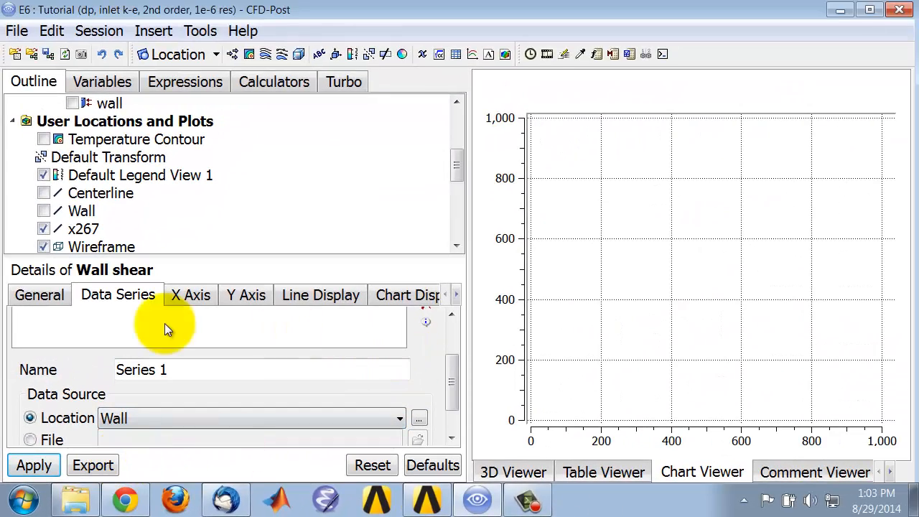
mouse_move(322, 354)
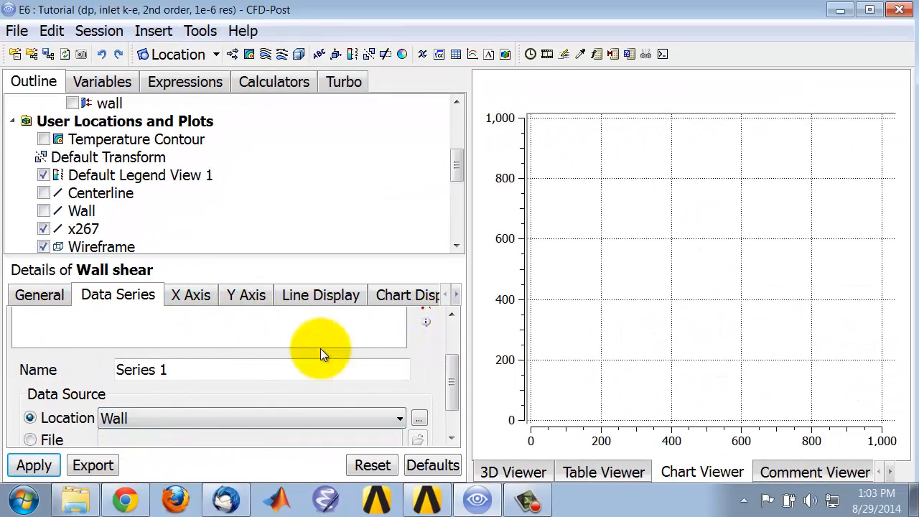
left_click(191, 295)
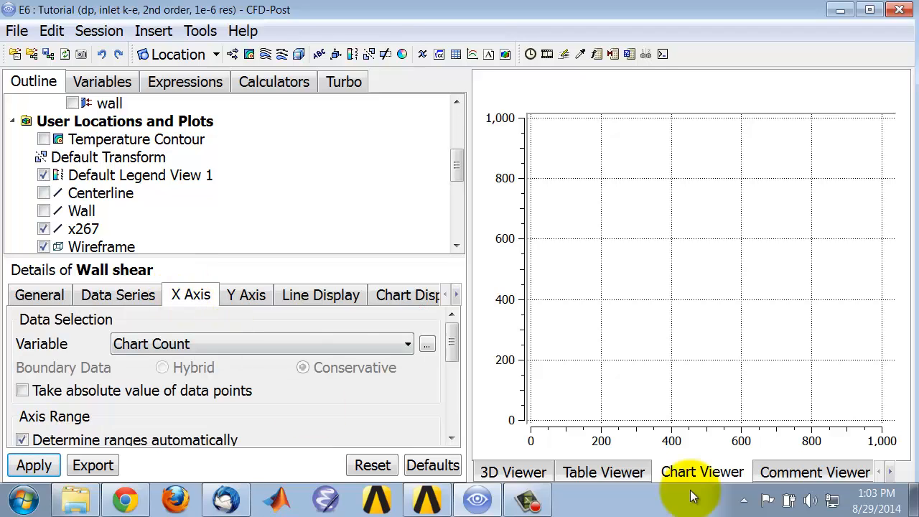
mouse_move(702, 436)
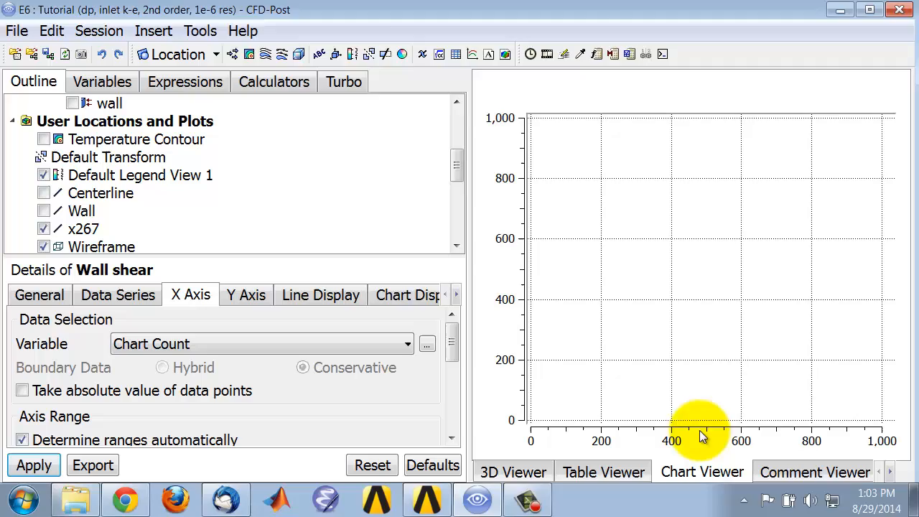
mouse_move(244, 366)
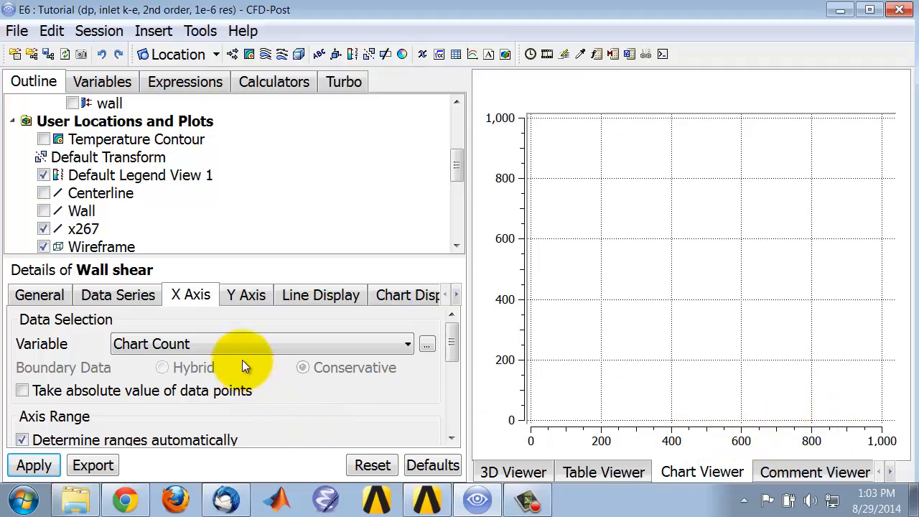
Step: Choose X as the horizontal axis variable instead of Chart Count
left_click(407, 344)
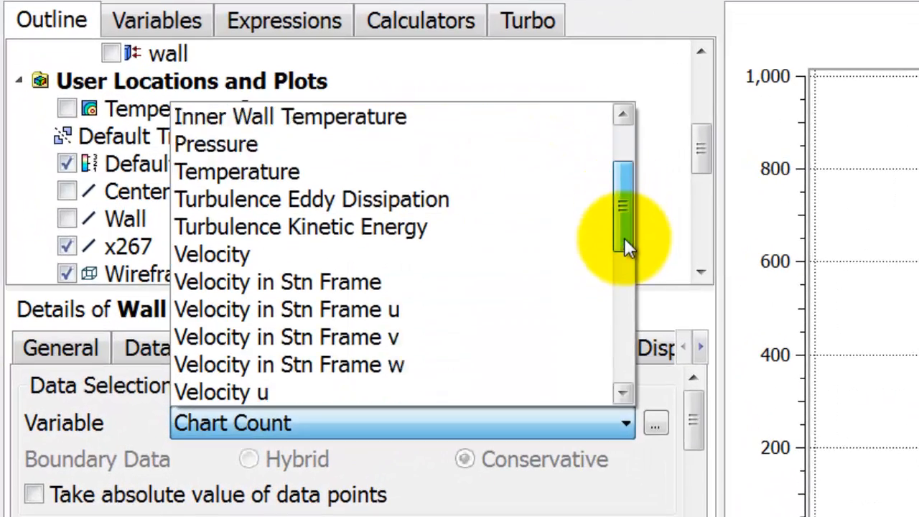
scroll("down", 3)
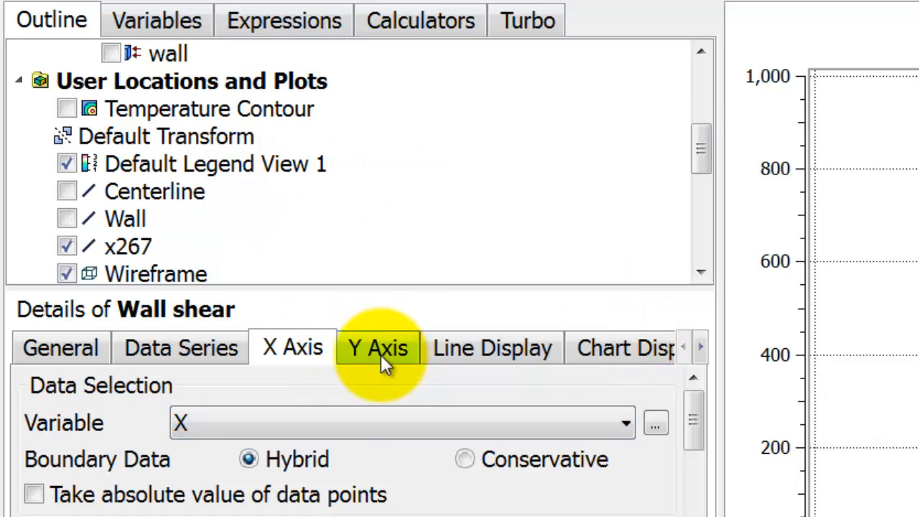
Step: Open the Y axis variable list and scroll to the Wall Shear options
left_click(378, 348)
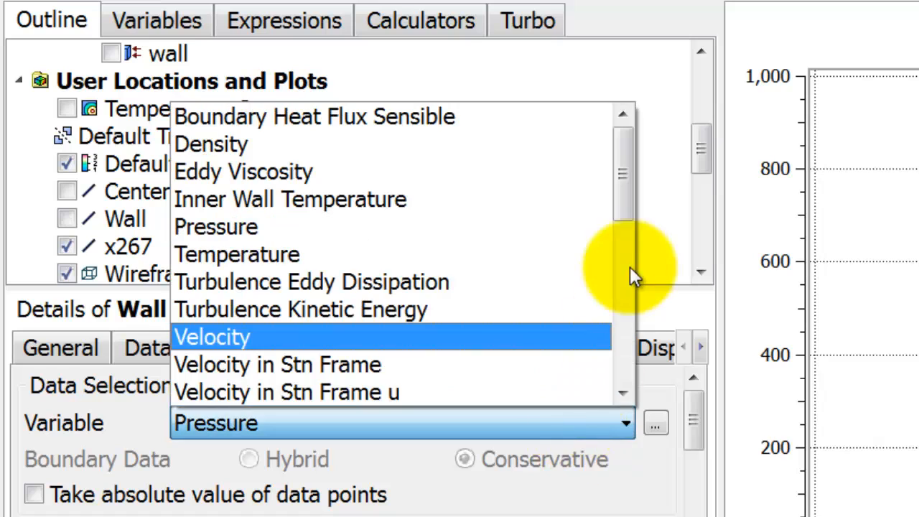
scroll("down", 3)
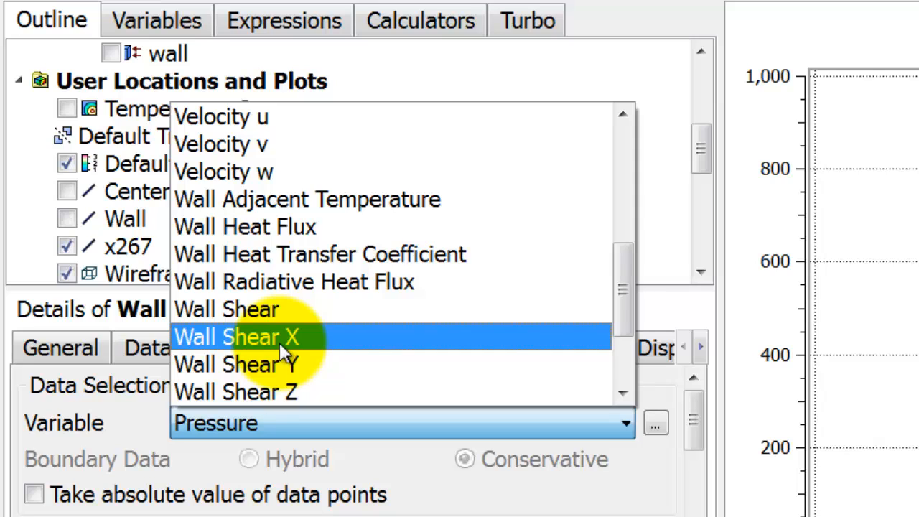
mouse_move(280, 311)
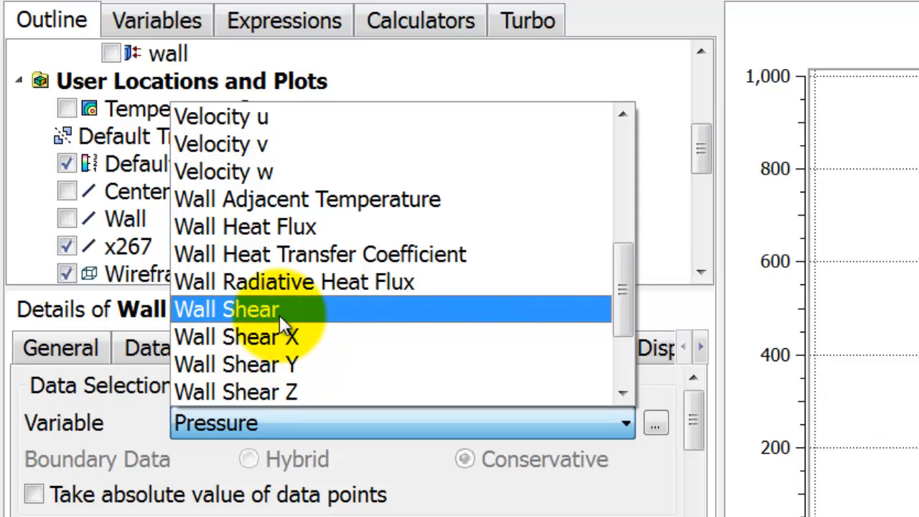
mouse_move(273, 328)
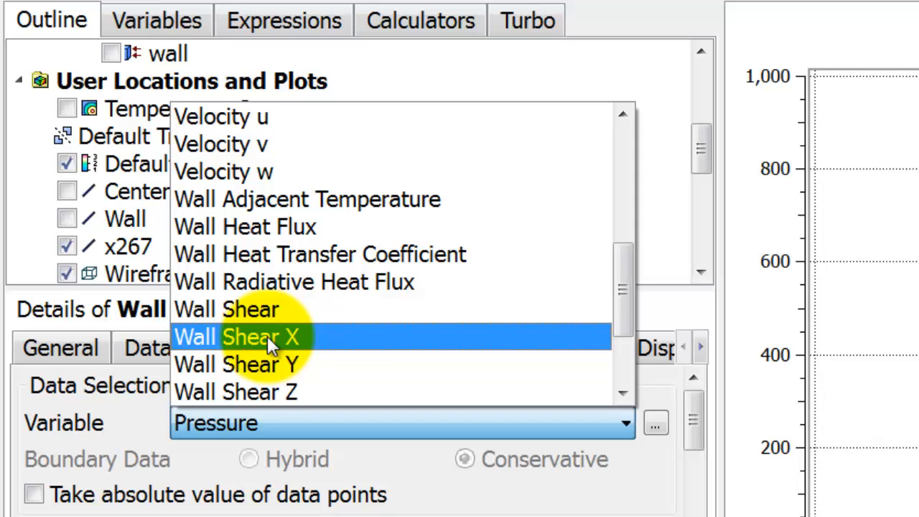
mouse_move(270, 319)
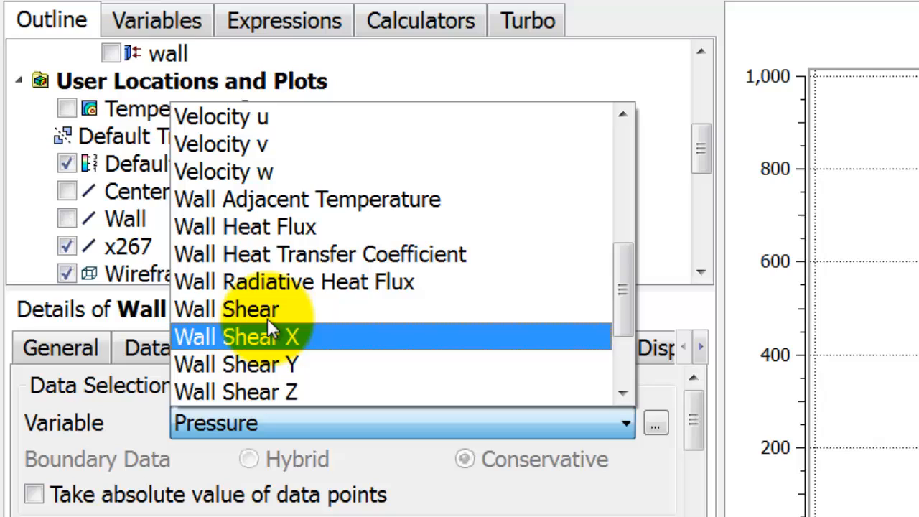
mouse_move(272, 312)
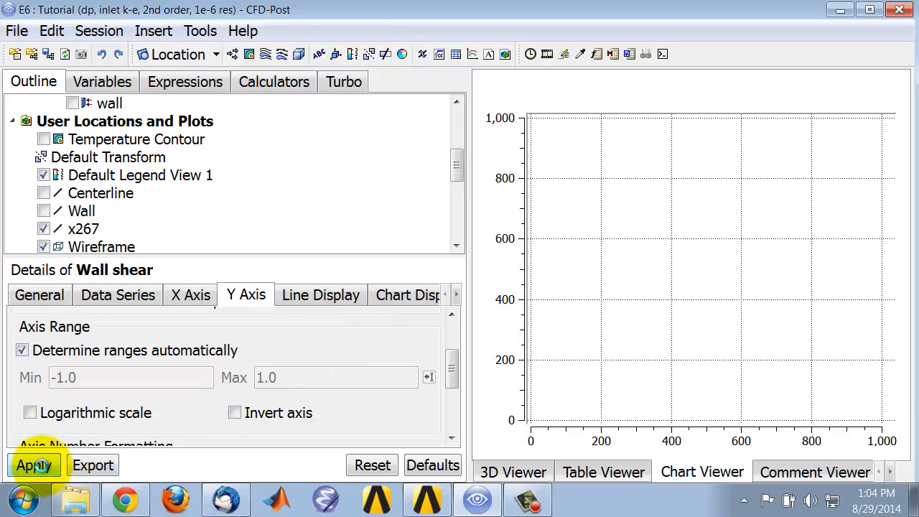
Step: Apply the settings to plot Wall Shear X against X
left_click(34, 465)
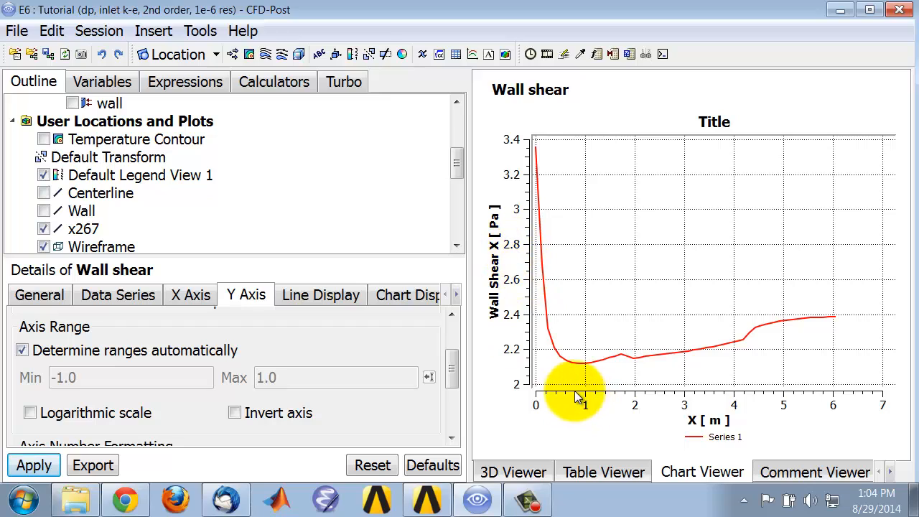
mouse_move(840, 399)
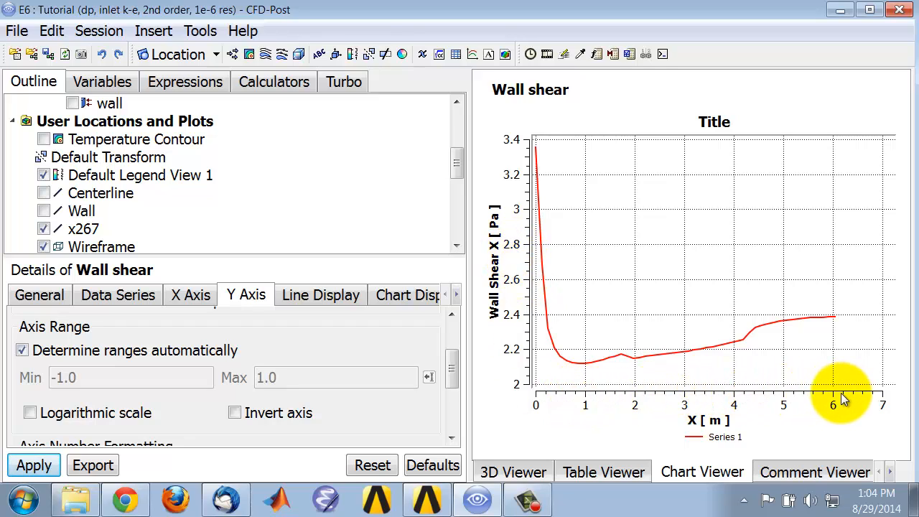
mouse_move(793, 413)
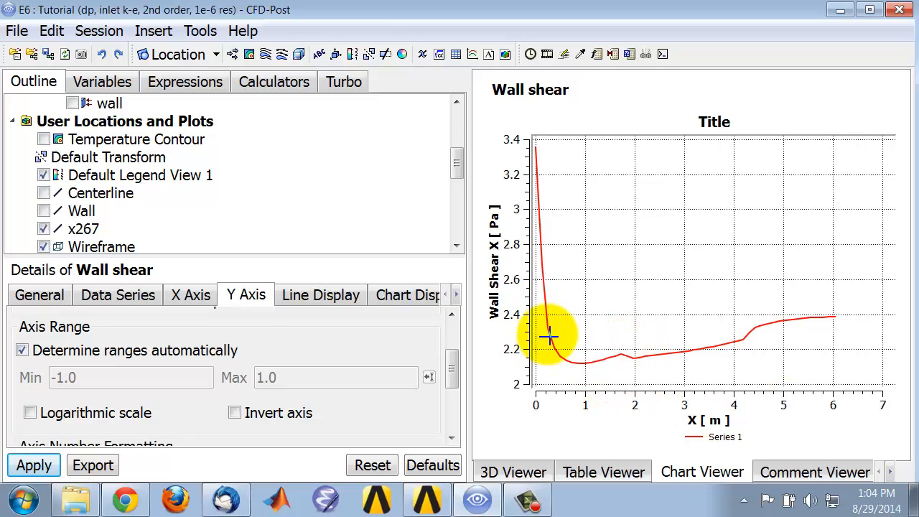
mouse_move(554, 286)
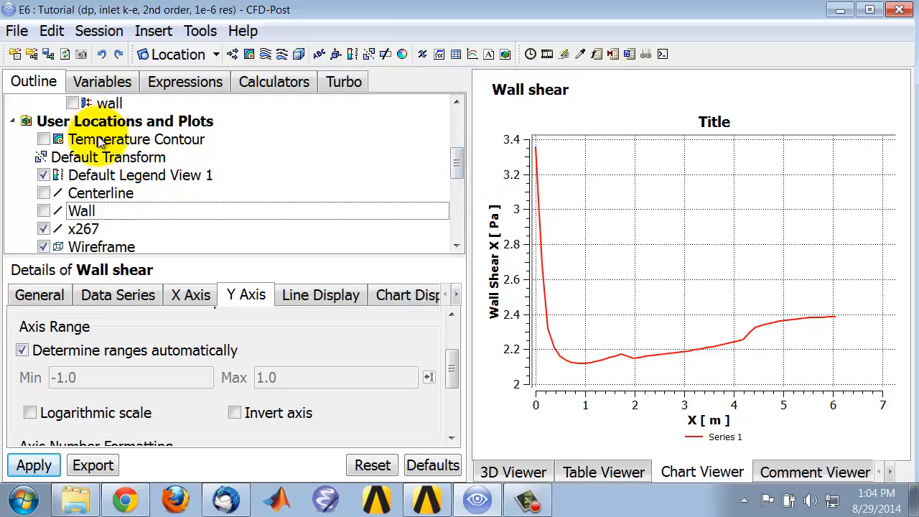
Step: Change the Wall line's geometry Samples from 50 to 200
left_click(81, 211)
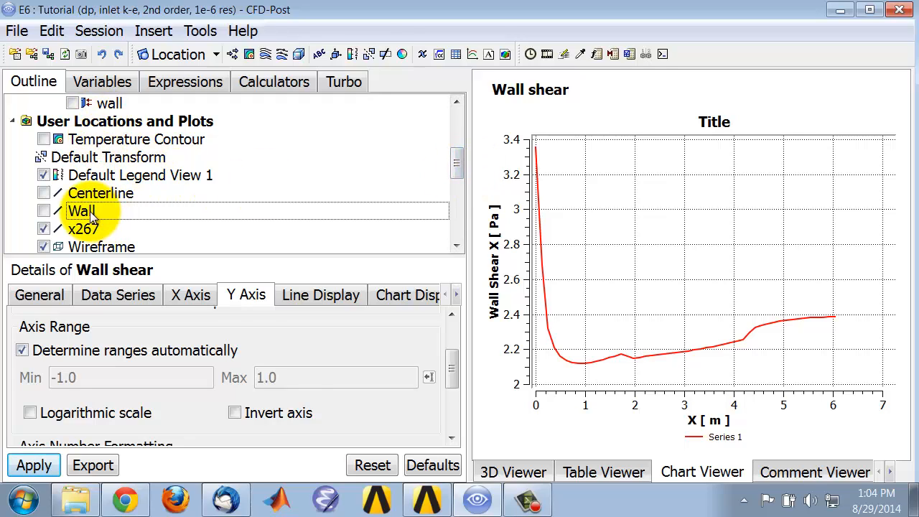
left_click(81, 211)
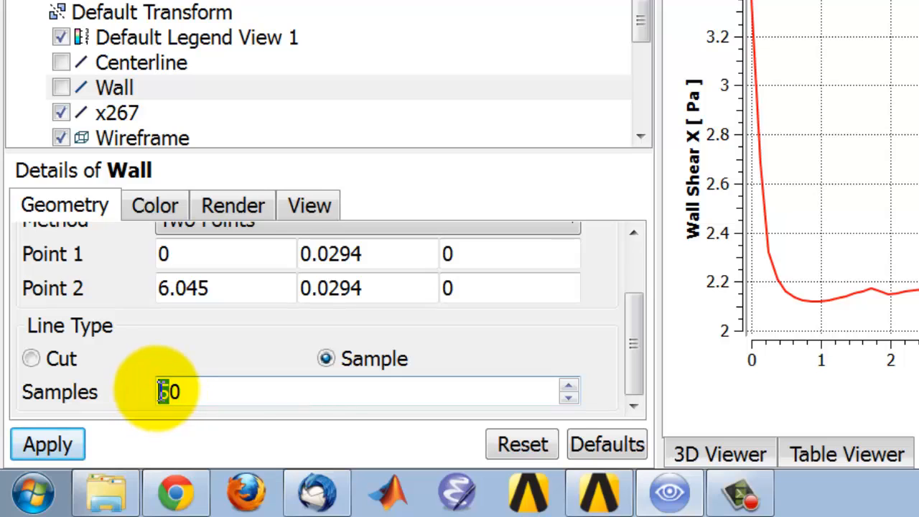
type("200")
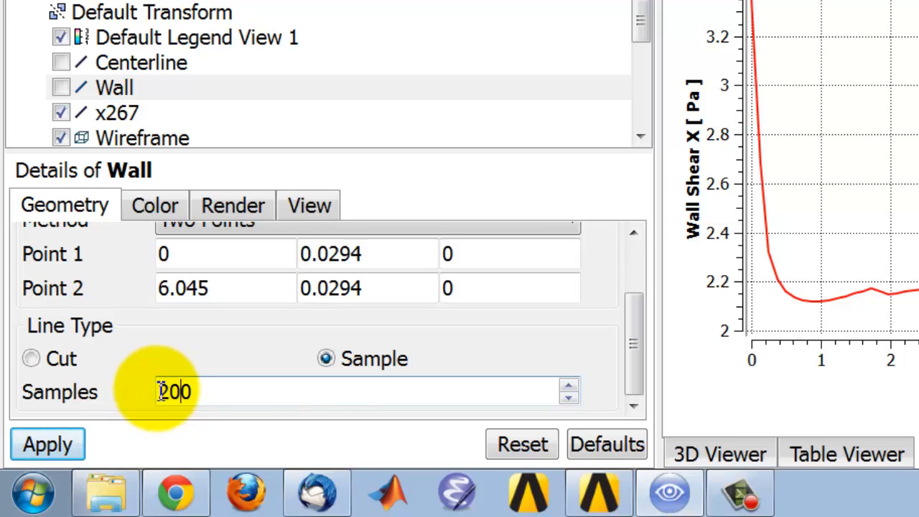